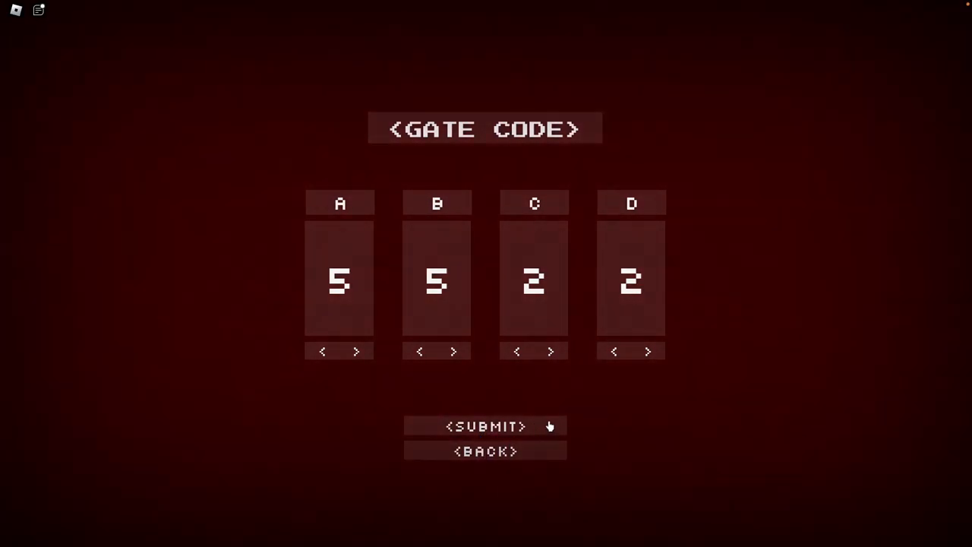
- Submit gate code 5522 and send the '/e laugh' emote in chat
{"action": "left_click", "coordinate": [487, 426]}
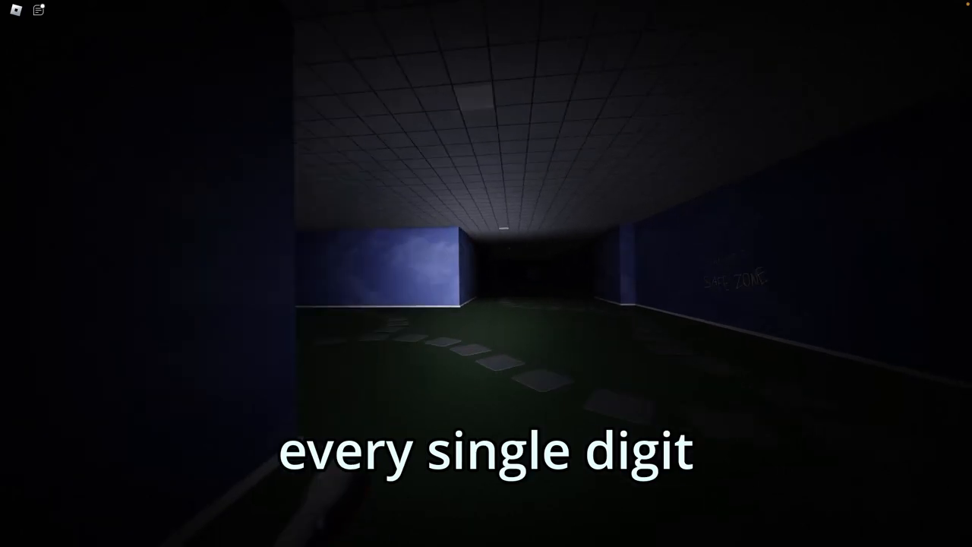
{"action": "type", "text": "/e laugh"}
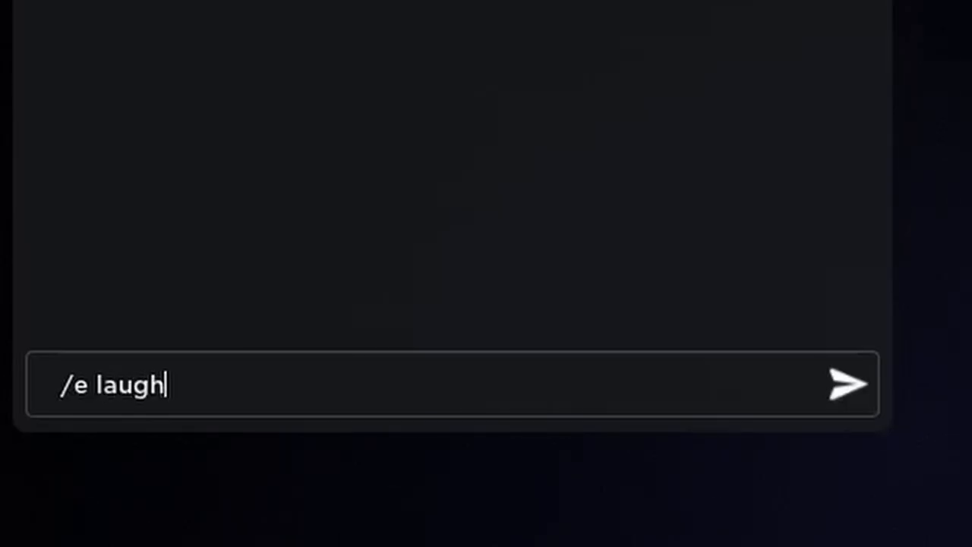
{"action": "key", "text": "enter"}
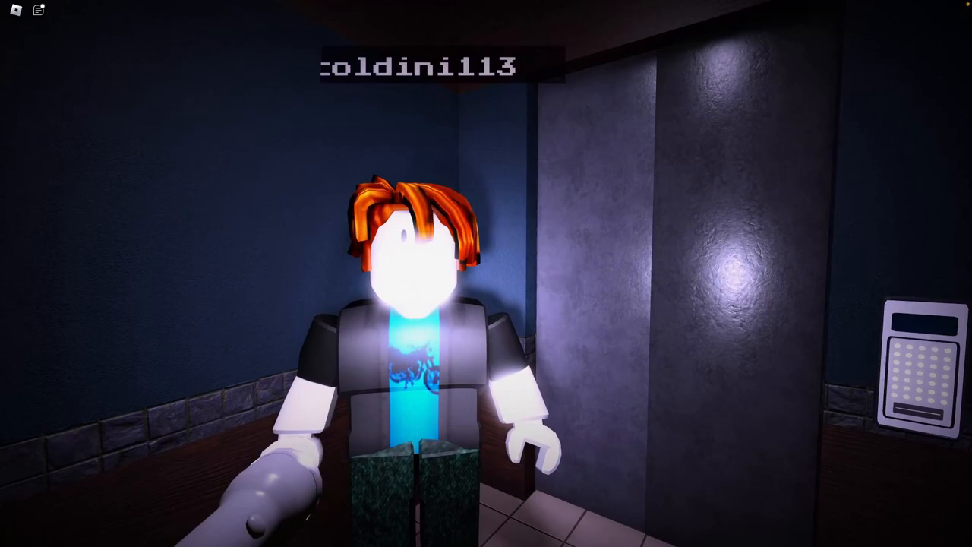
{"action": "mouse_move", "coordinate": [487, 274]}
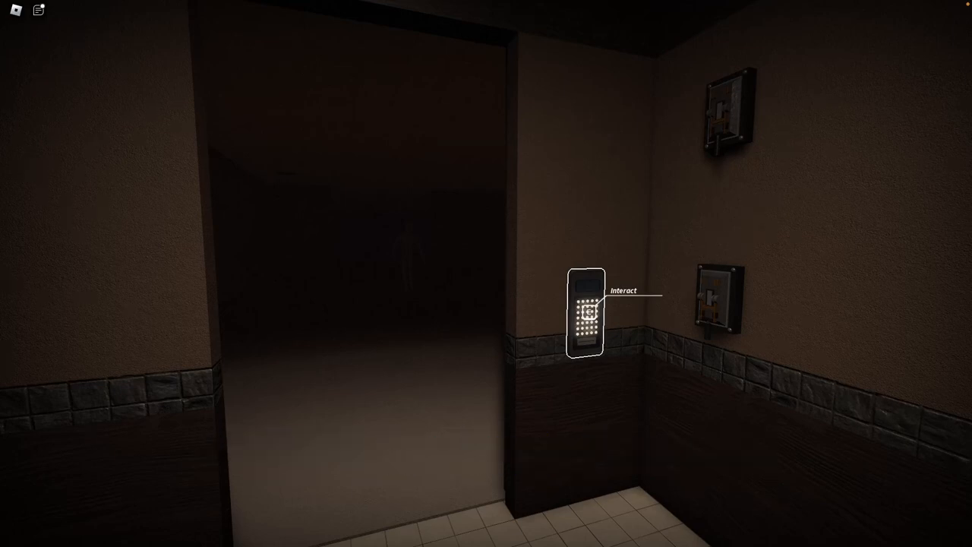
- Interact with the elevator keypad so the doors start closing
{"action": "left_click", "coordinate": [585, 313]}
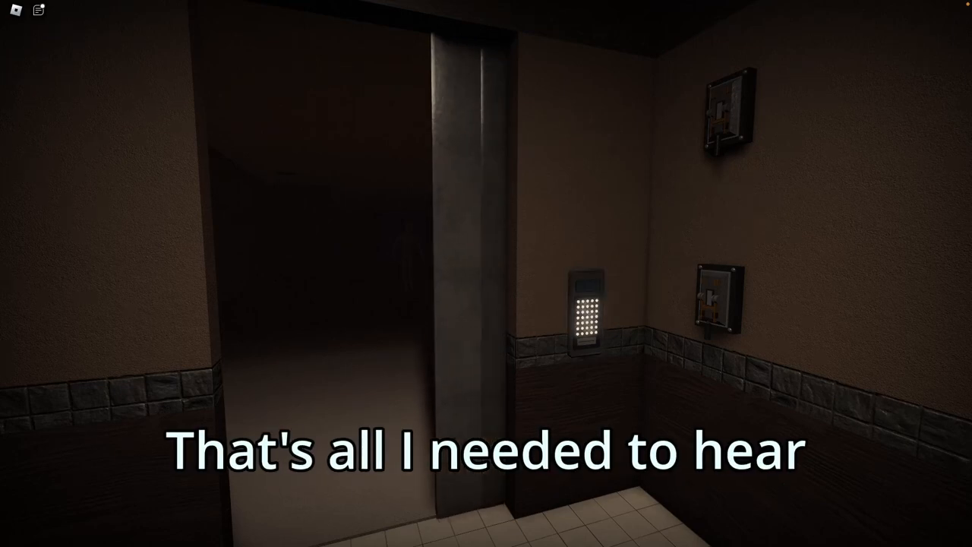